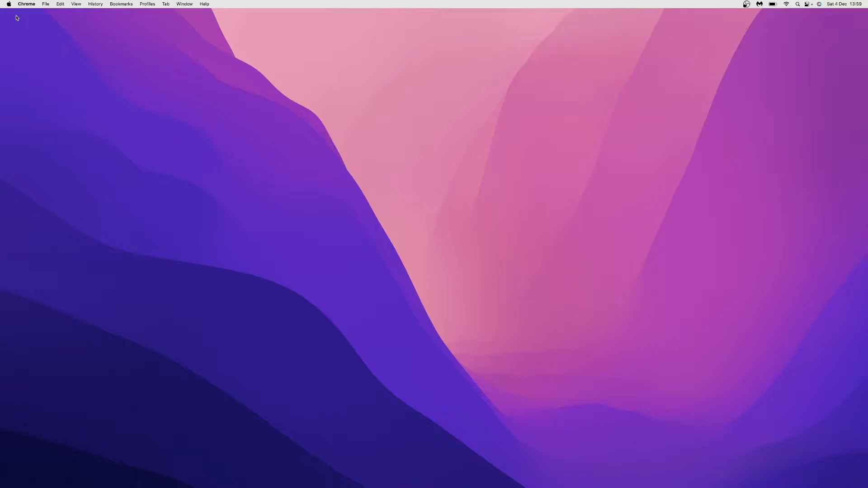
pyautogui.moveTo(186, 204)
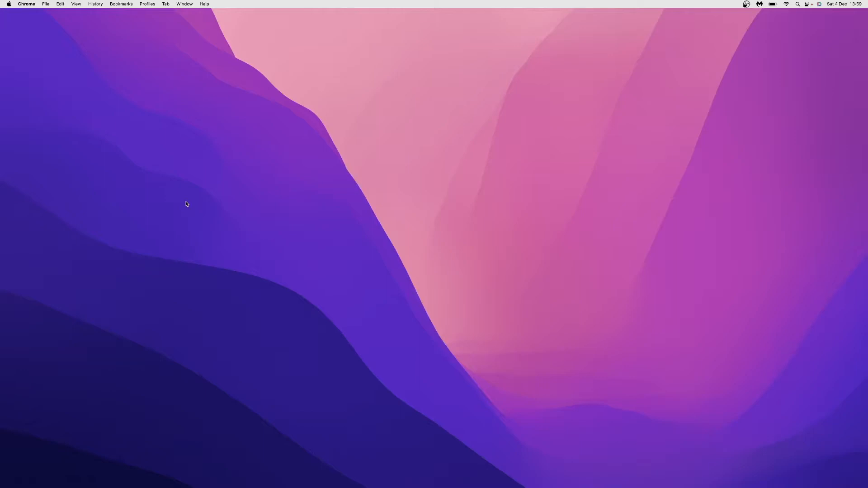
# - Search Spotlight for "displays" to bring up the Displays preferences
pyautogui.press('cmd+space')
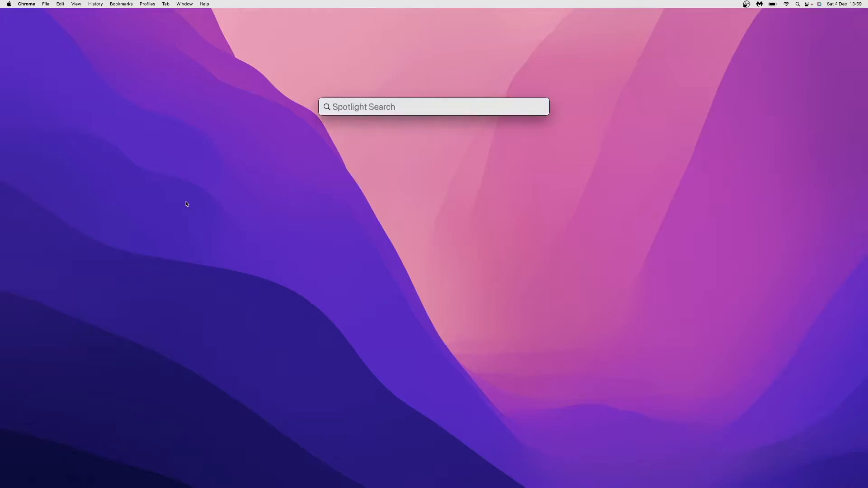
pyautogui.write('displays')
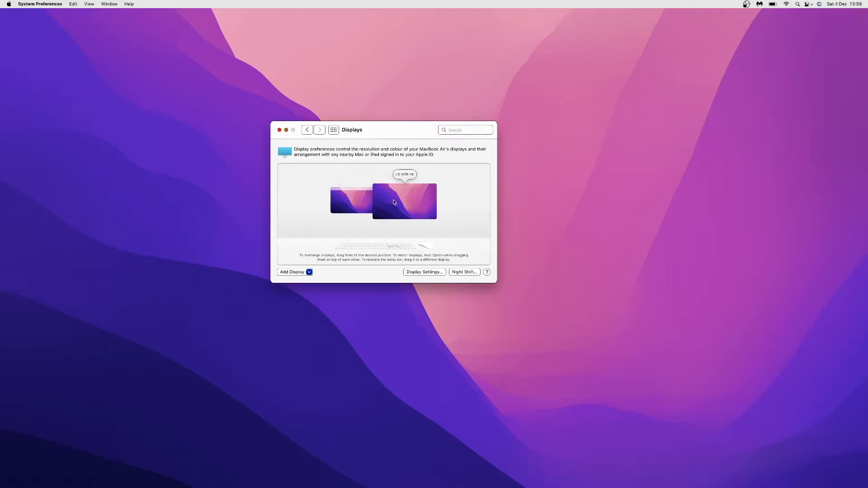
# - Open Display Settings for the LG HDR 4K external display from its thumbnail menu
pyautogui.click(465, 129)
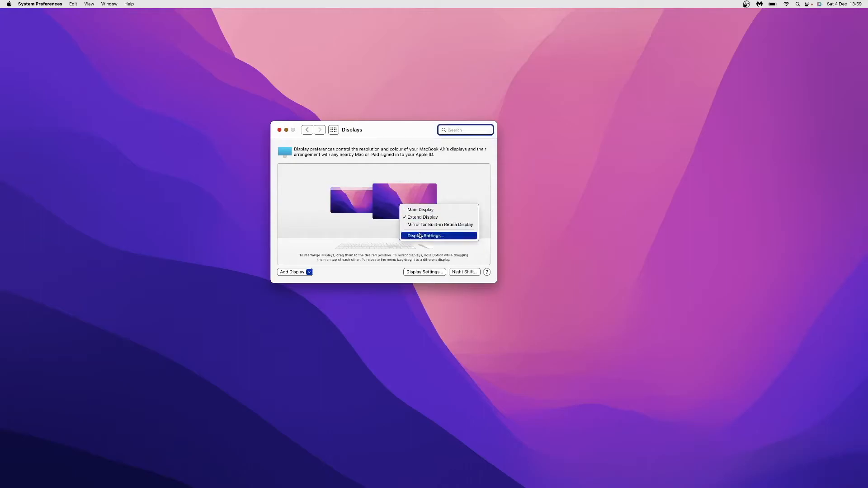
pyautogui.click(438, 236)
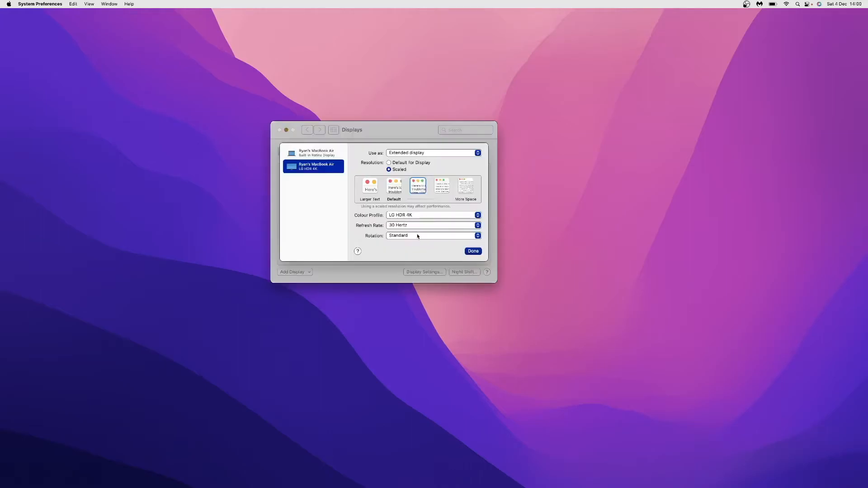
pyautogui.moveTo(353, 230)
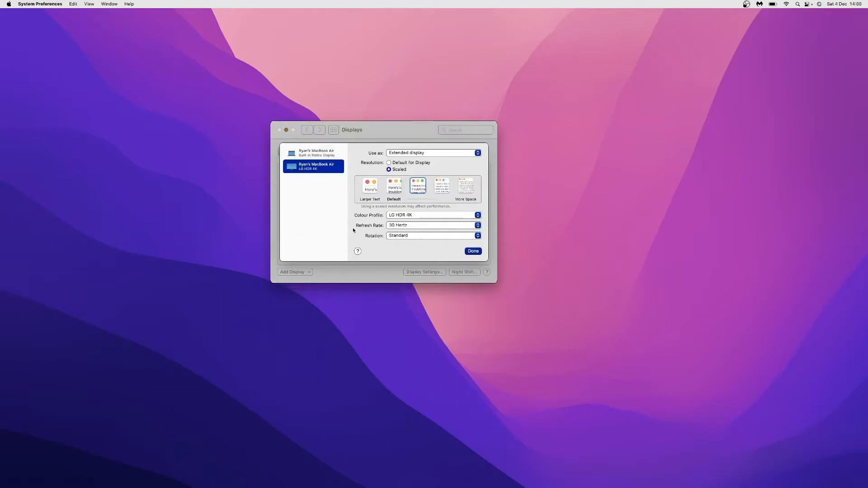
pyautogui.moveTo(357, 226)
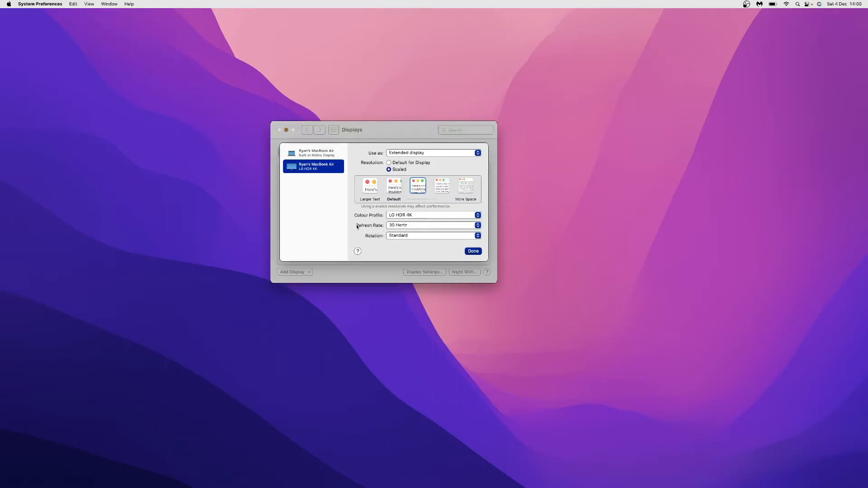
# - Expand the Refresh Rate menu listing 30, 25 and 24 Hertz
pyautogui.click(433, 225)
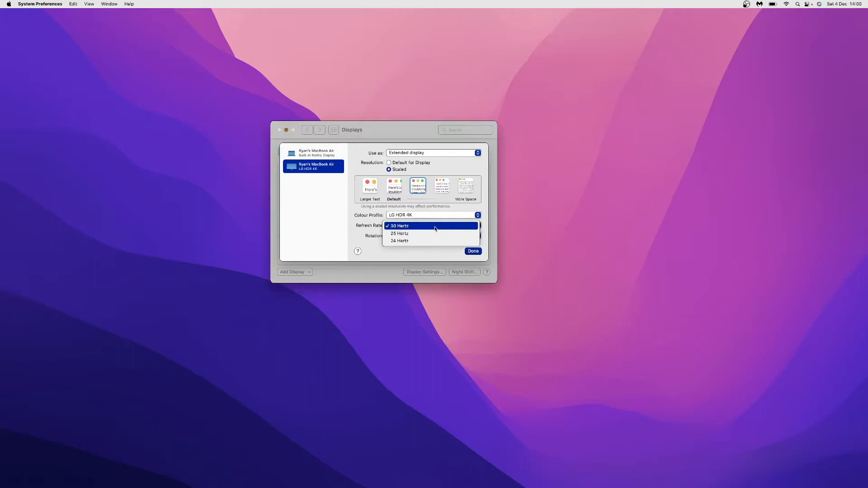
pyautogui.moveTo(438, 233)
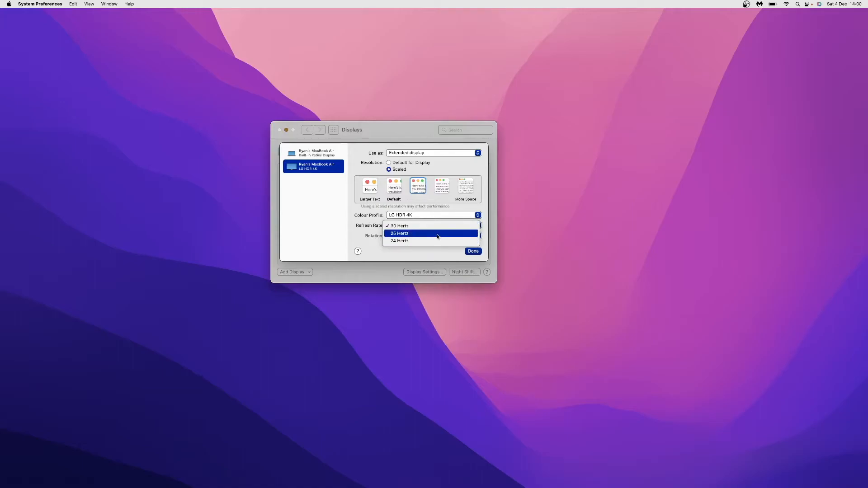
pyautogui.moveTo(428, 233)
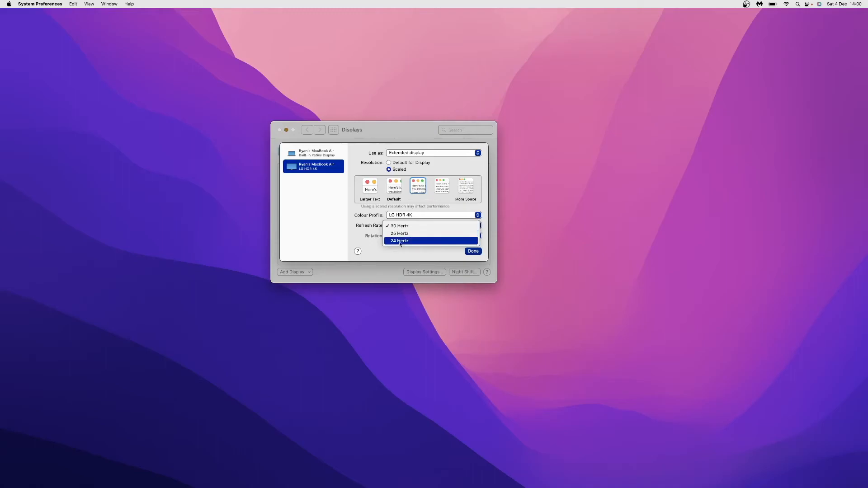
pyautogui.moveTo(421, 233)
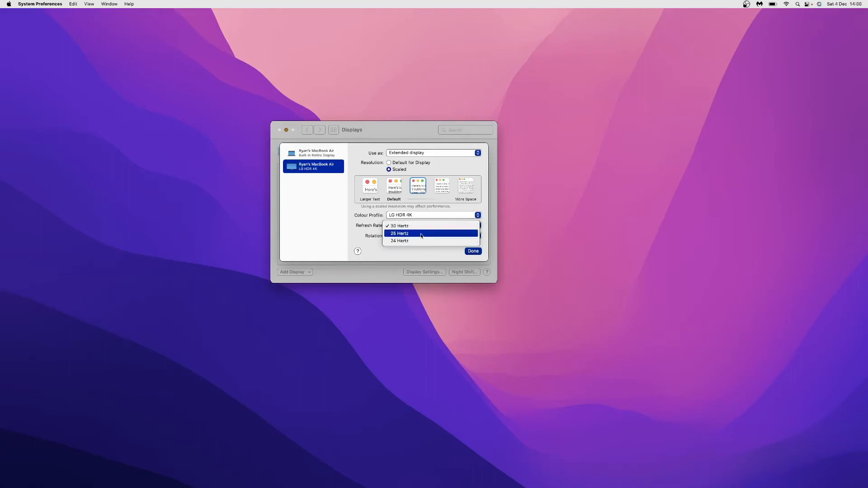
# - Set the LG display's refresh rate to 25 Hertz, then back to 30 Hertz
pyautogui.click(400, 232)
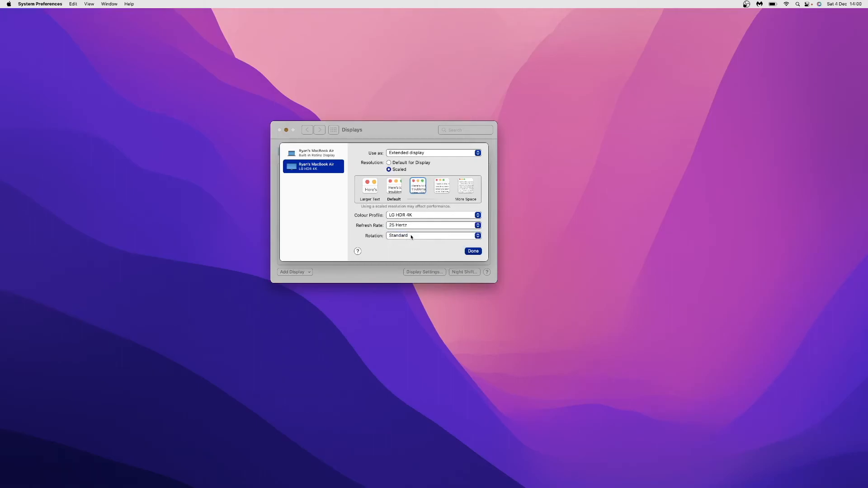
pyautogui.moveTo(419, 233)
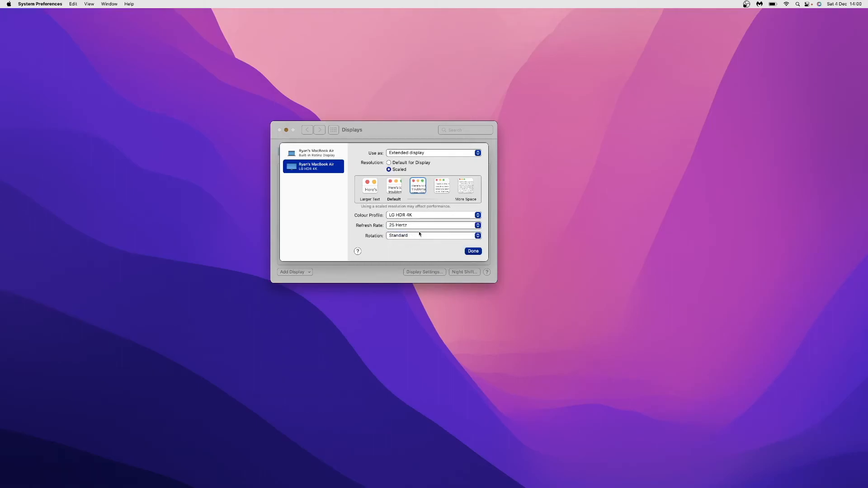
pyautogui.moveTo(408, 223)
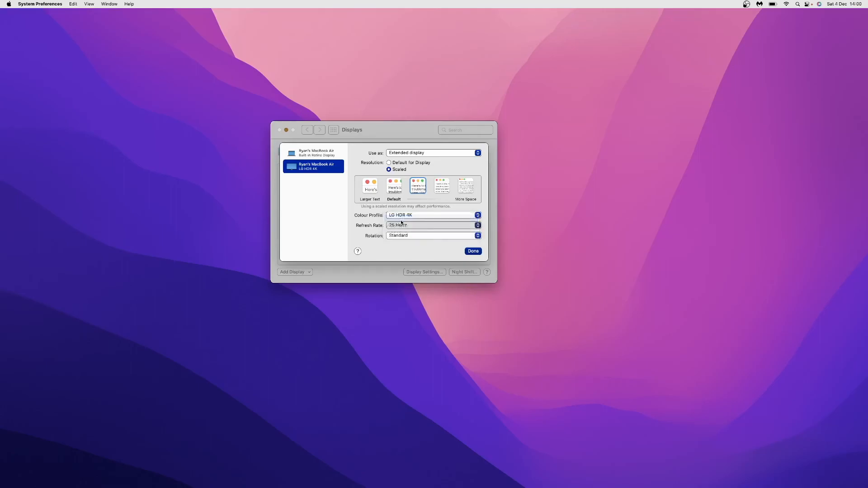
pyautogui.click(433, 226)
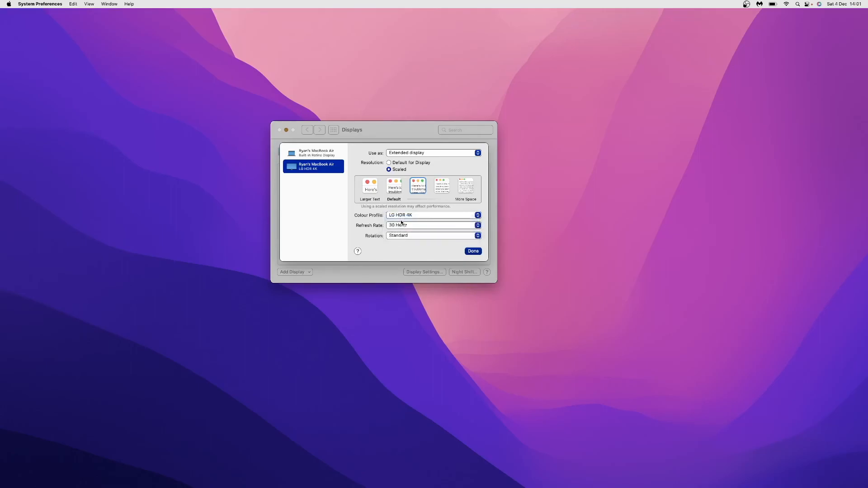